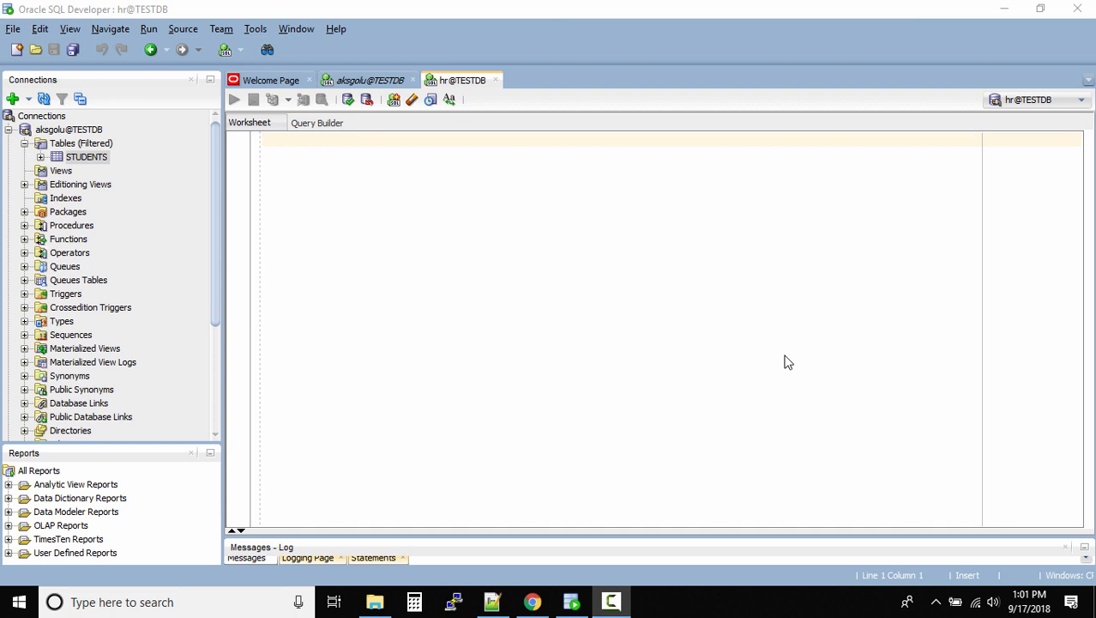
# - Scroll the Connections tree down to reach the hr@TESTDB connection
pyautogui.scroll(-3)
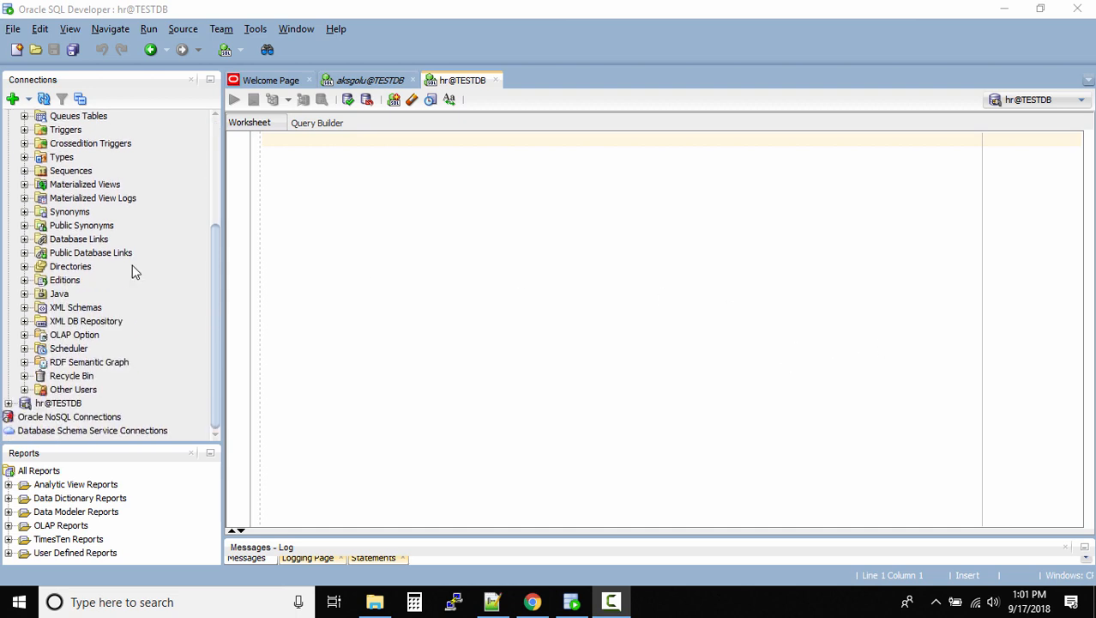
pyautogui.moveTo(12, 405)
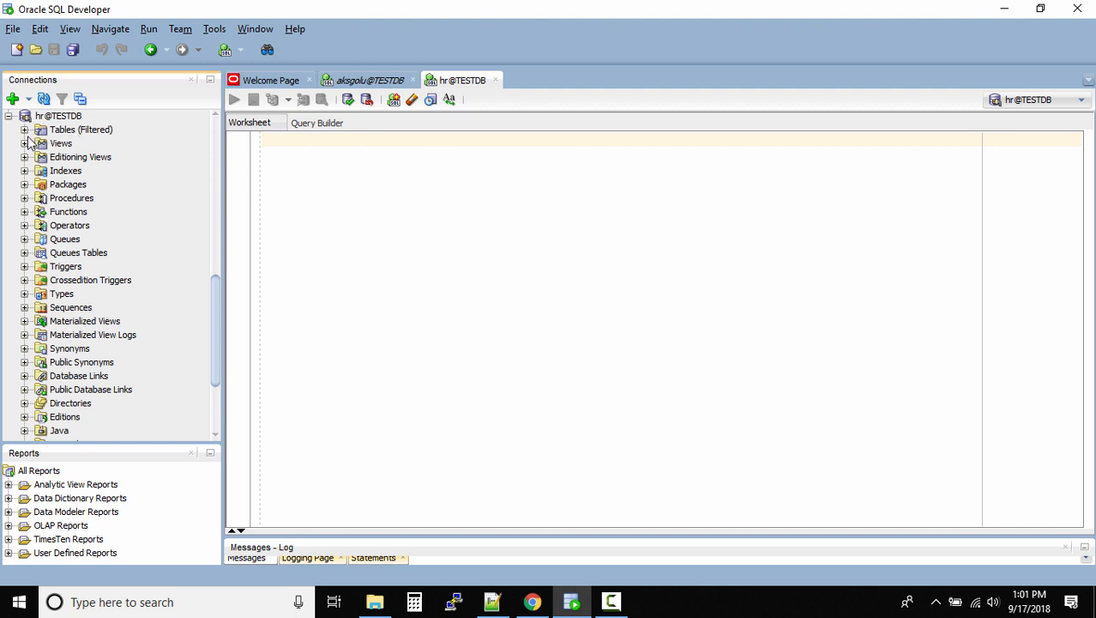
# - Expand the HR tables and open LOCATIONS to view its column definitions
pyautogui.click(25, 129)
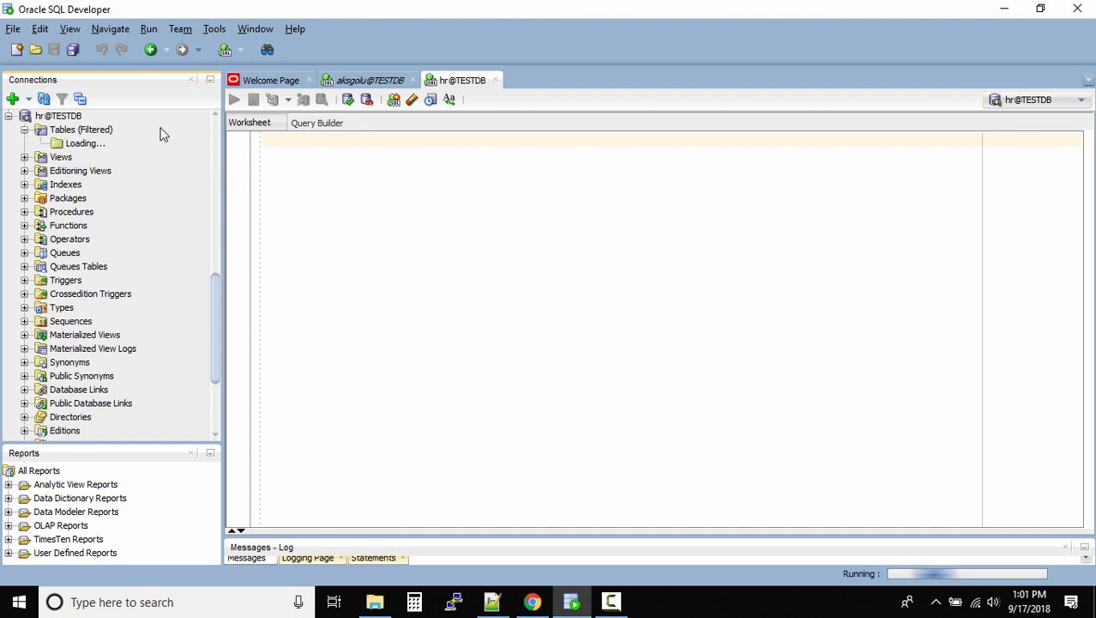
pyautogui.moveTo(135, 152)
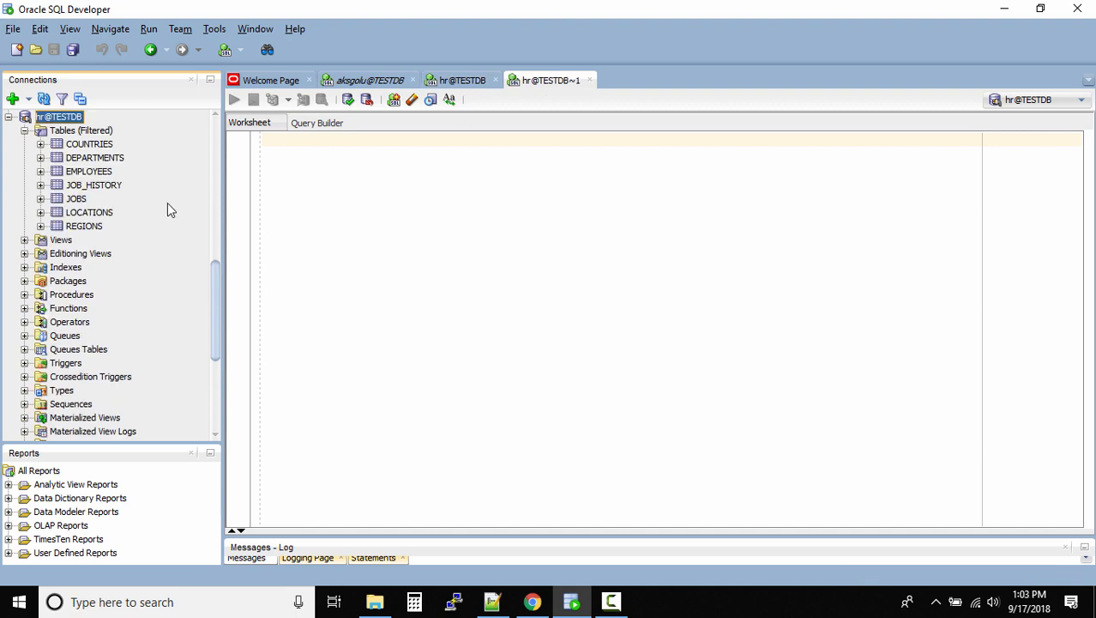
pyautogui.click(89, 212)
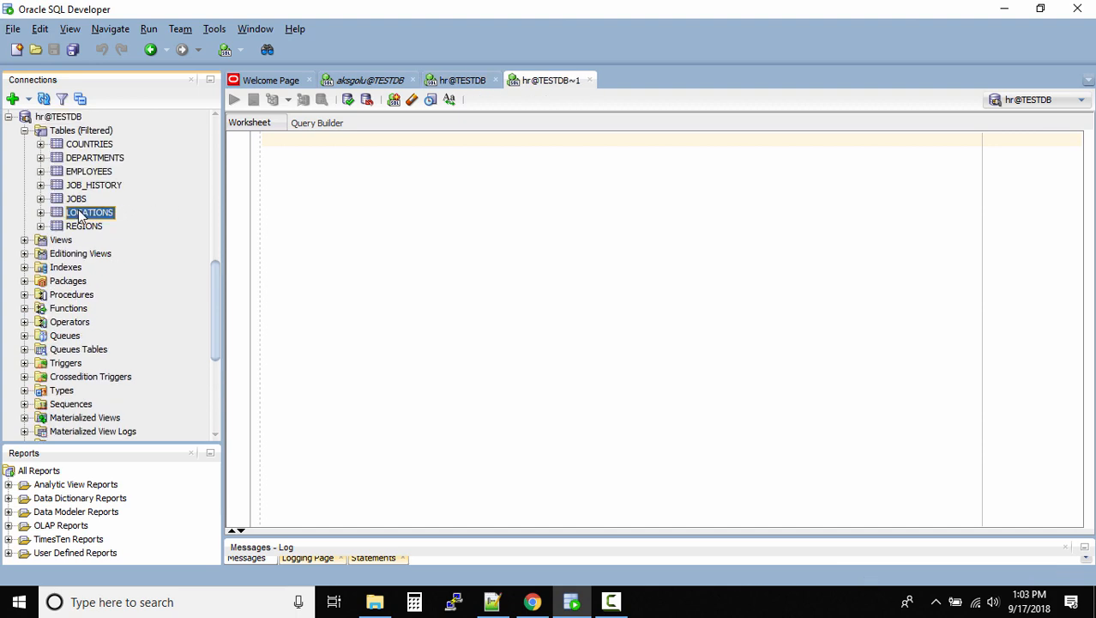
pyautogui.doubleClick(90, 212)
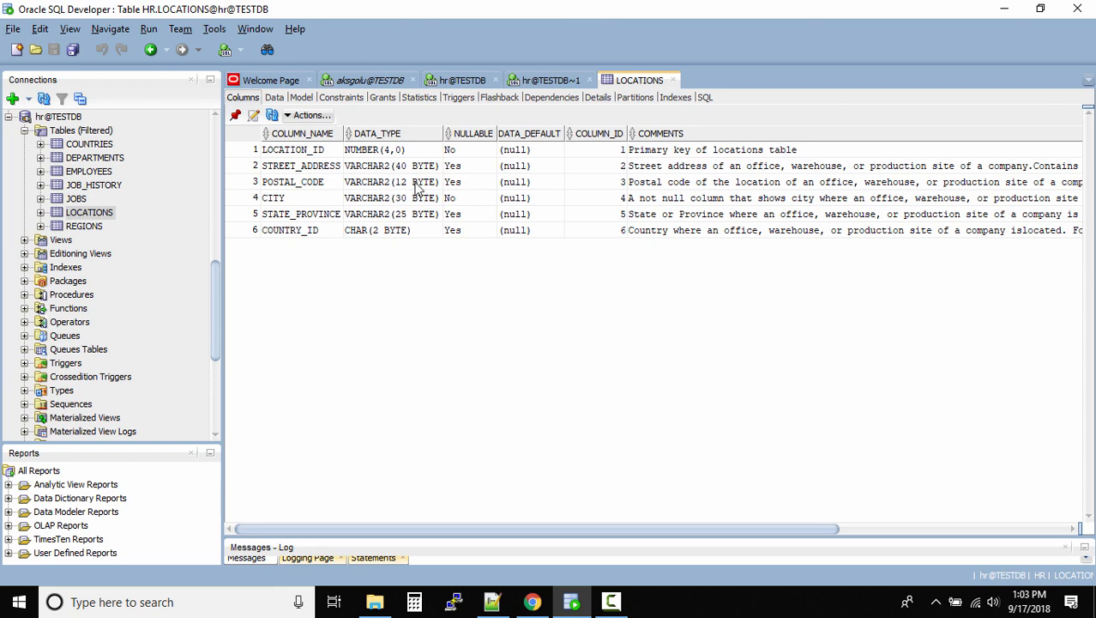
pyautogui.moveTo(274, 103)
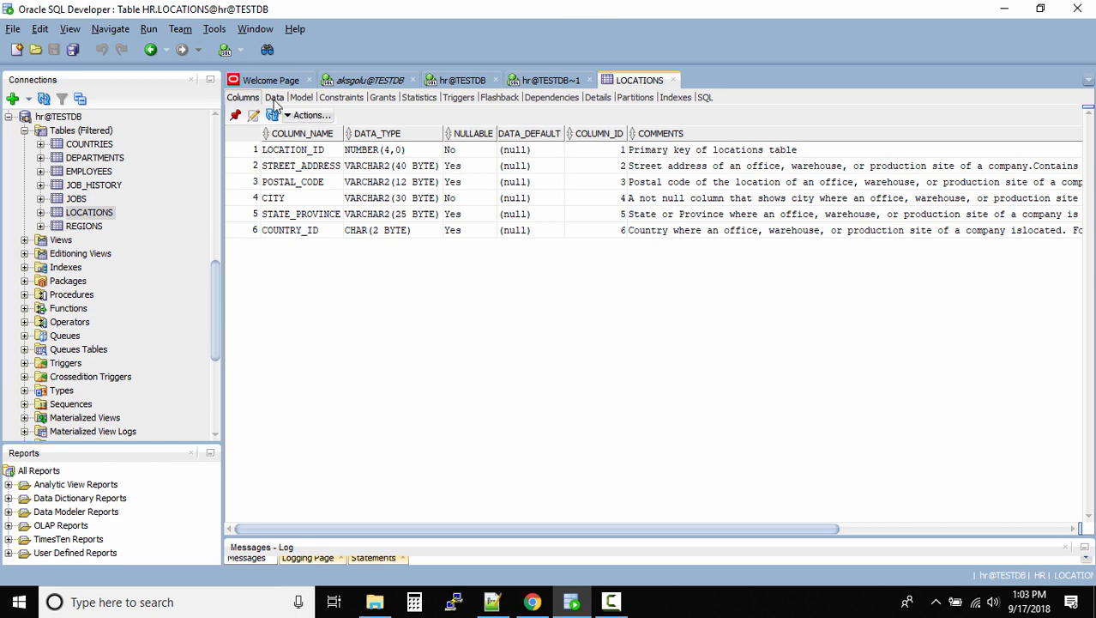
# - Show the LOCATIONS Data tab and browse table actions without choosing any
pyautogui.click(274, 97)
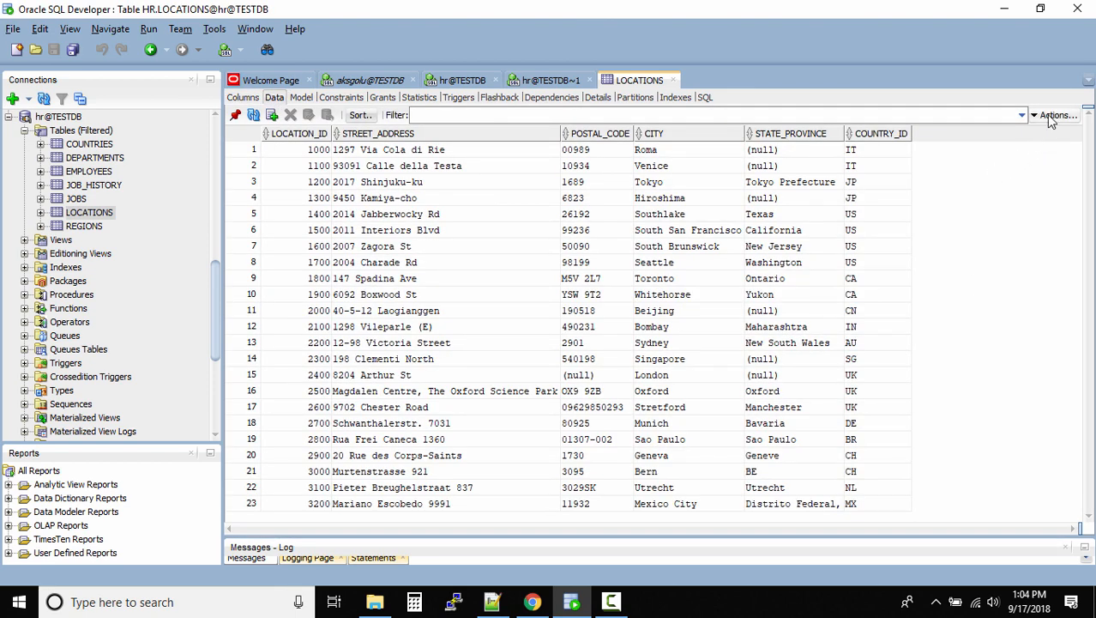
pyautogui.click(1058, 115)
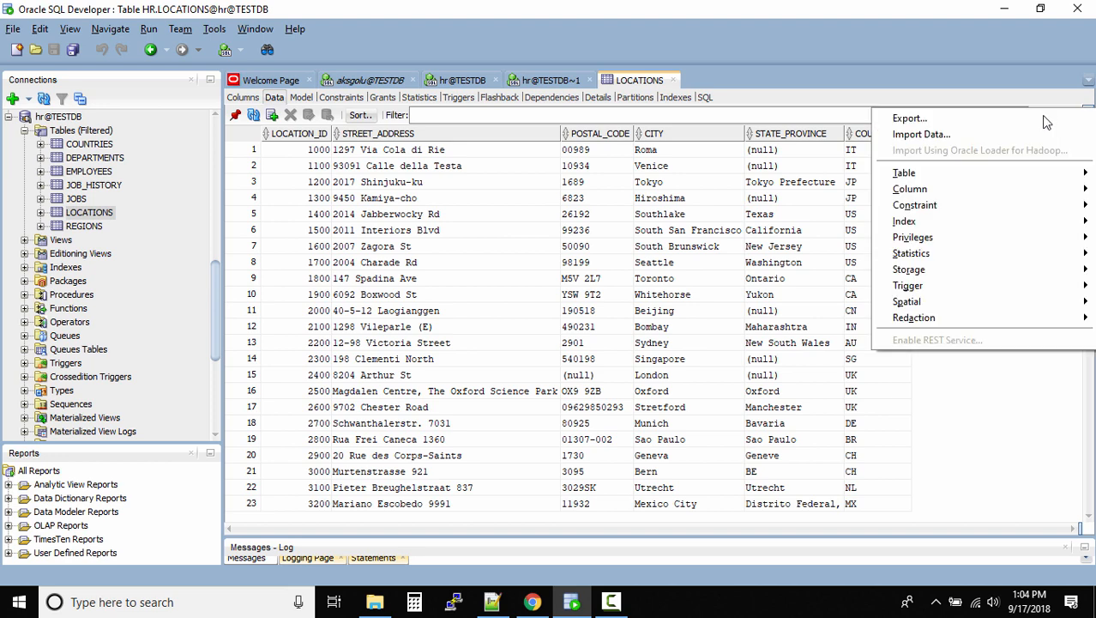
pyautogui.moveTo(909, 118)
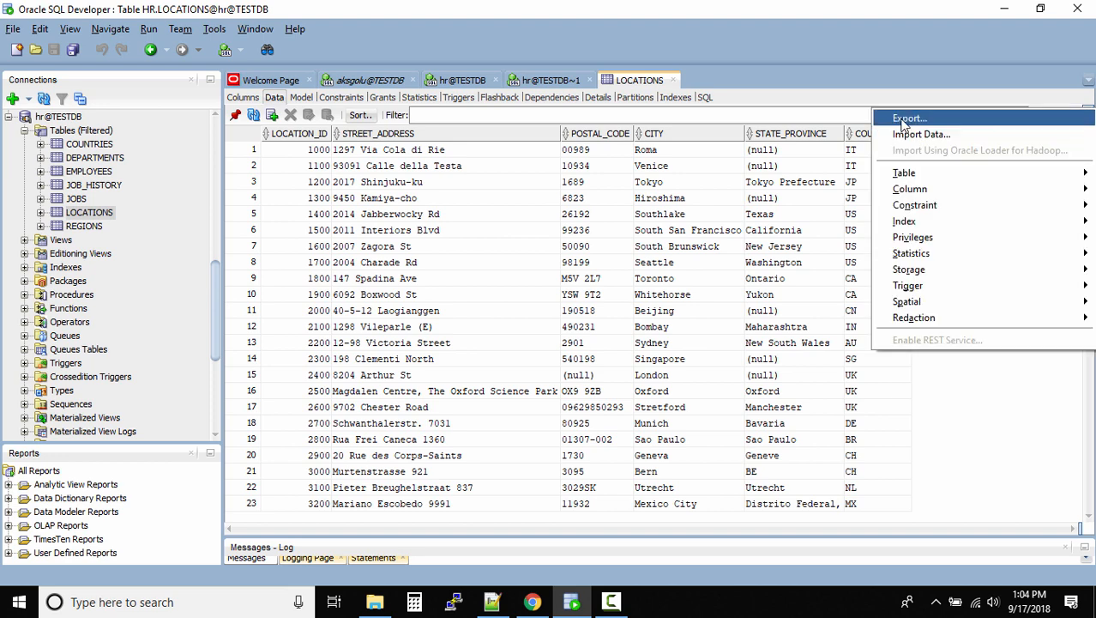
pyautogui.moveTo(934, 119)
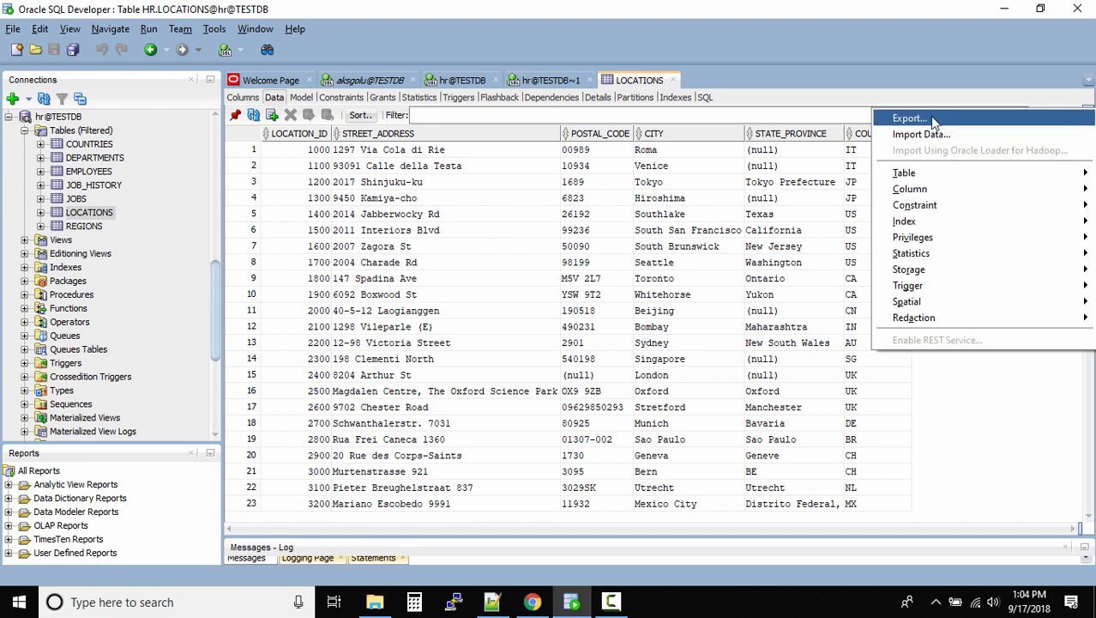
pyautogui.moveTo(937, 133)
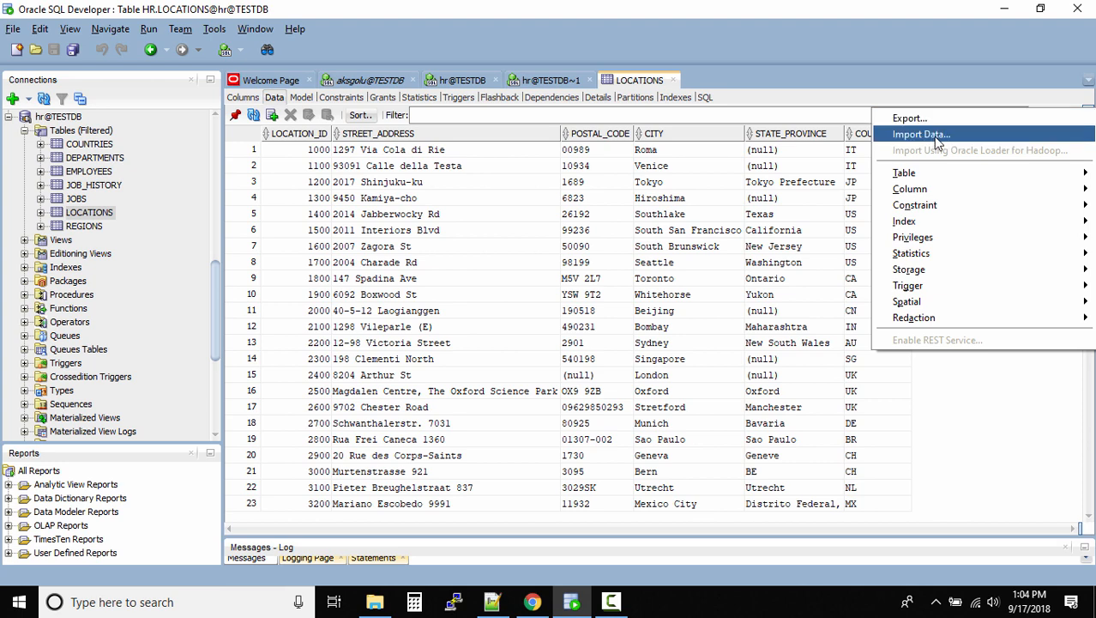
pyautogui.moveTo(912, 135)
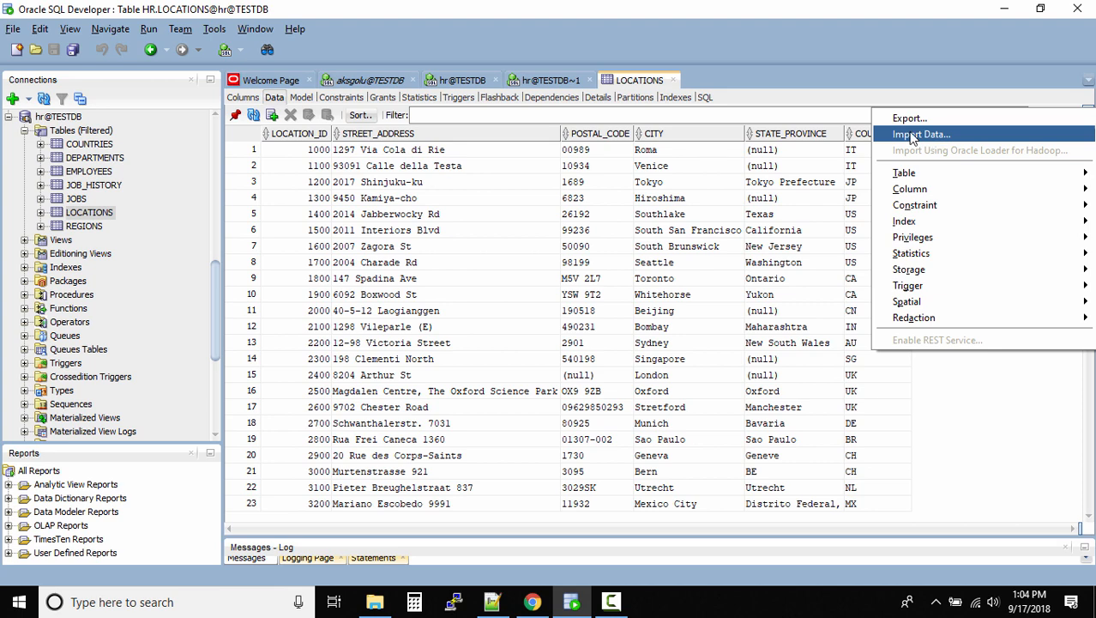
pyautogui.click(958, 385)
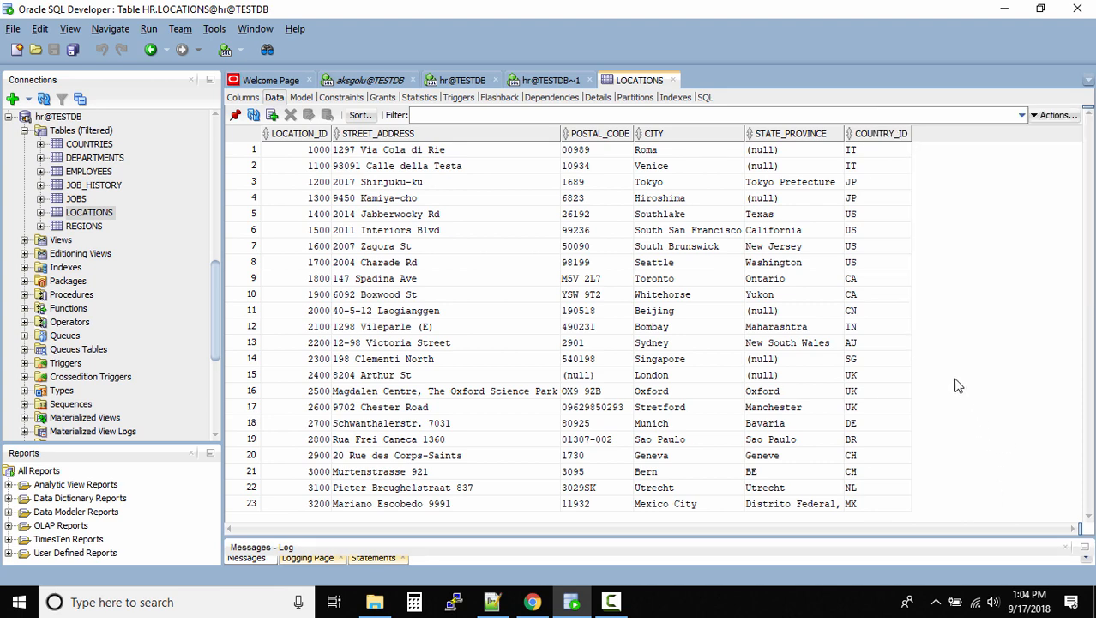
# - Open the LOCATIONS data grid's context menu
pyautogui.rightClick(442, 181)
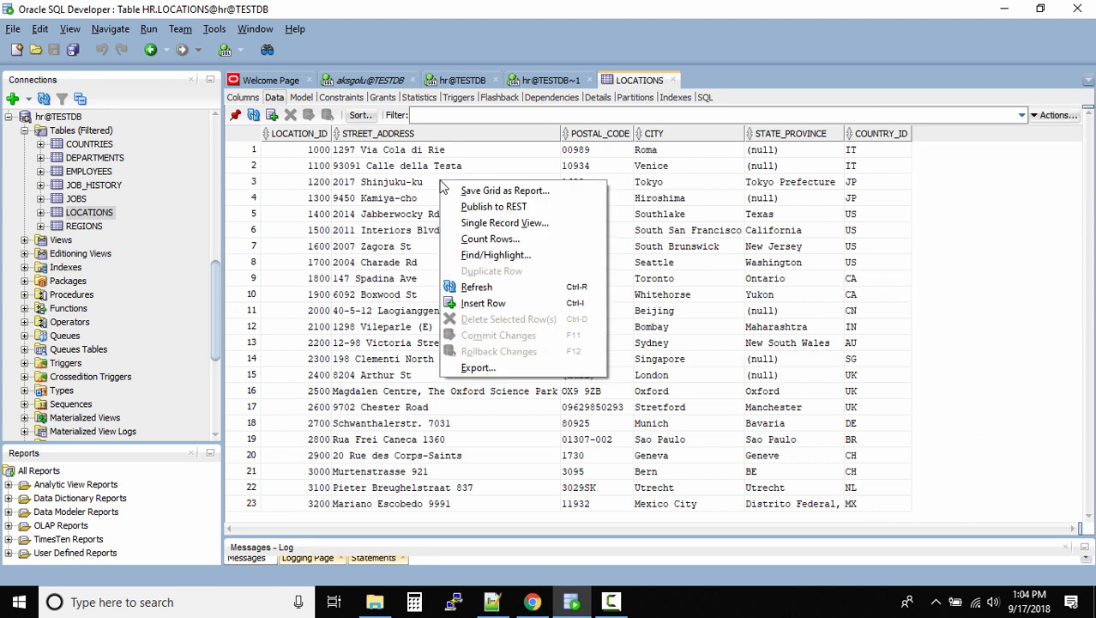
pyautogui.moveTo(470, 353)
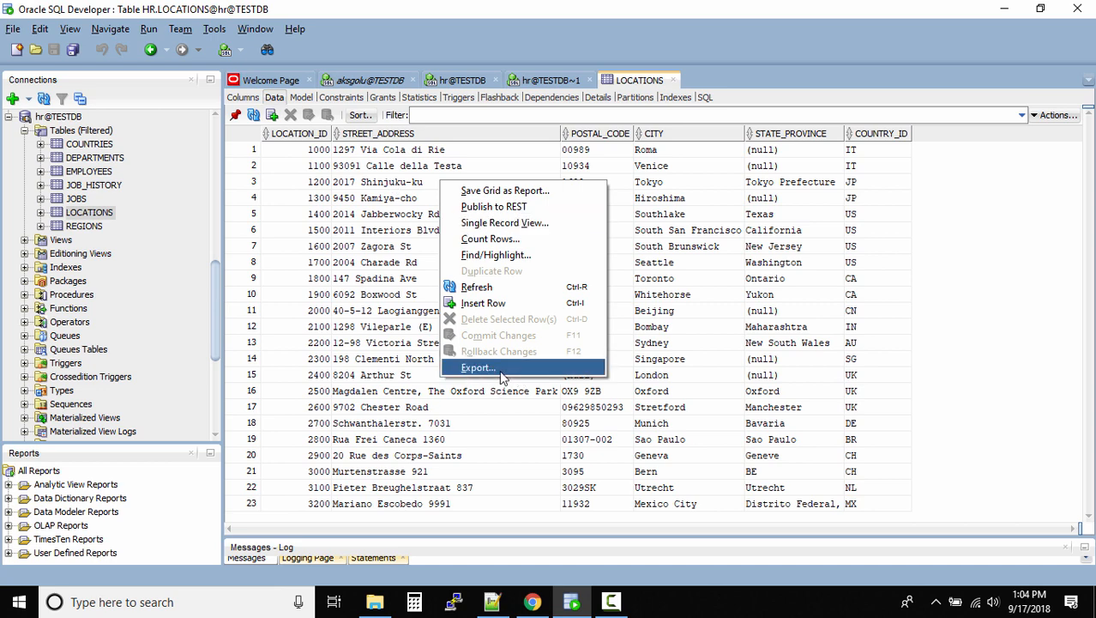
pyautogui.moveTo(510, 372)
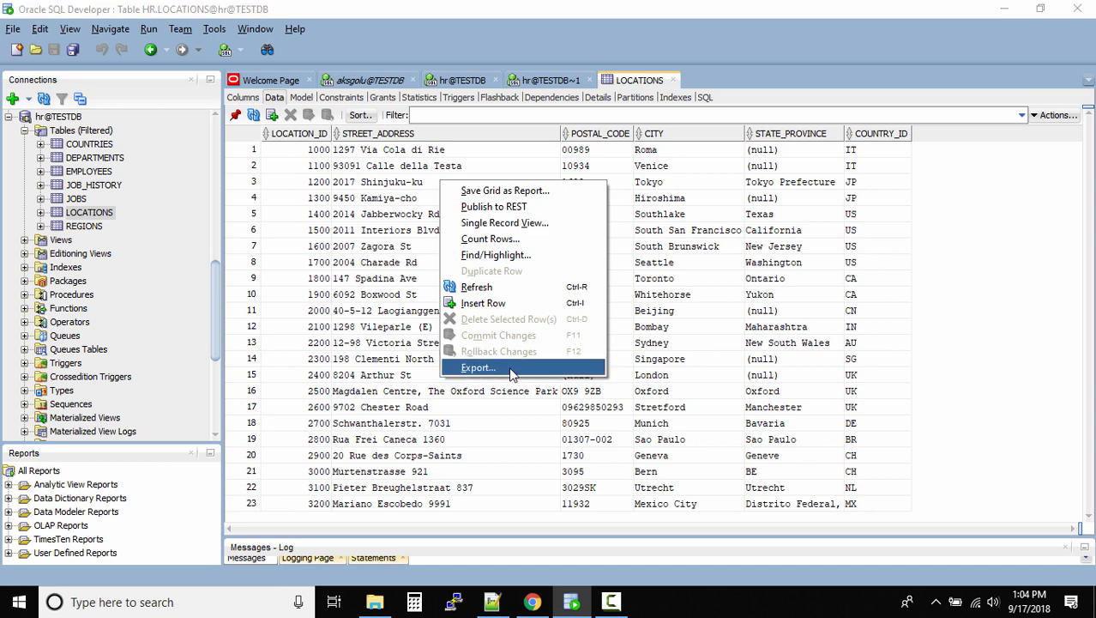
# - Launch the Export Wizard for LOCATIONS and choose csv as the format
pyautogui.click(478, 367)
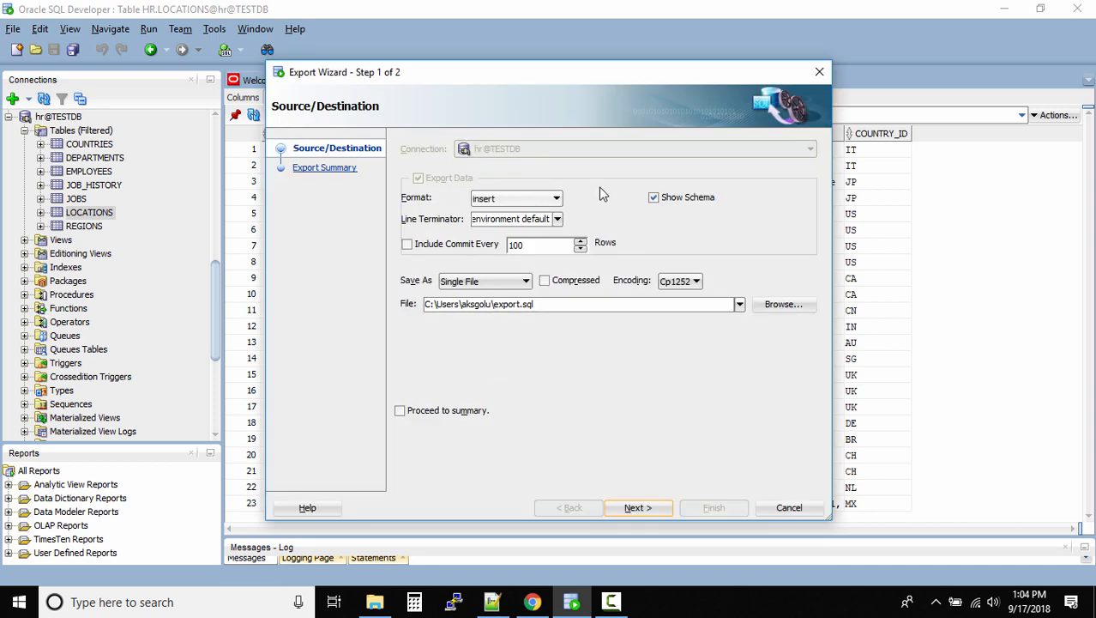
pyautogui.moveTo(559, 196)
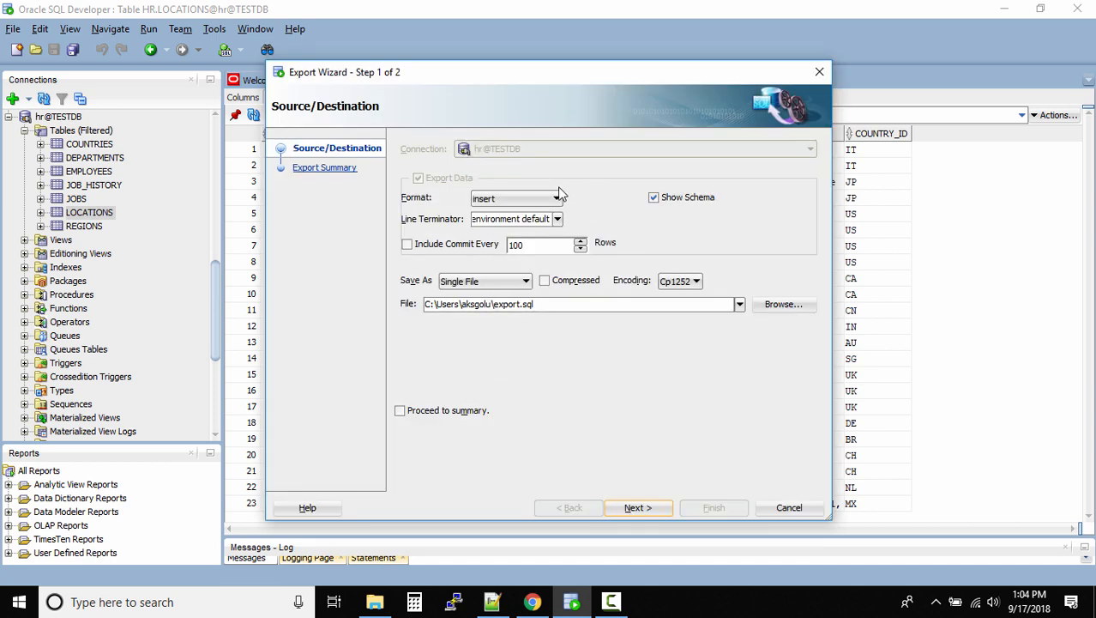
pyautogui.click(552, 198)
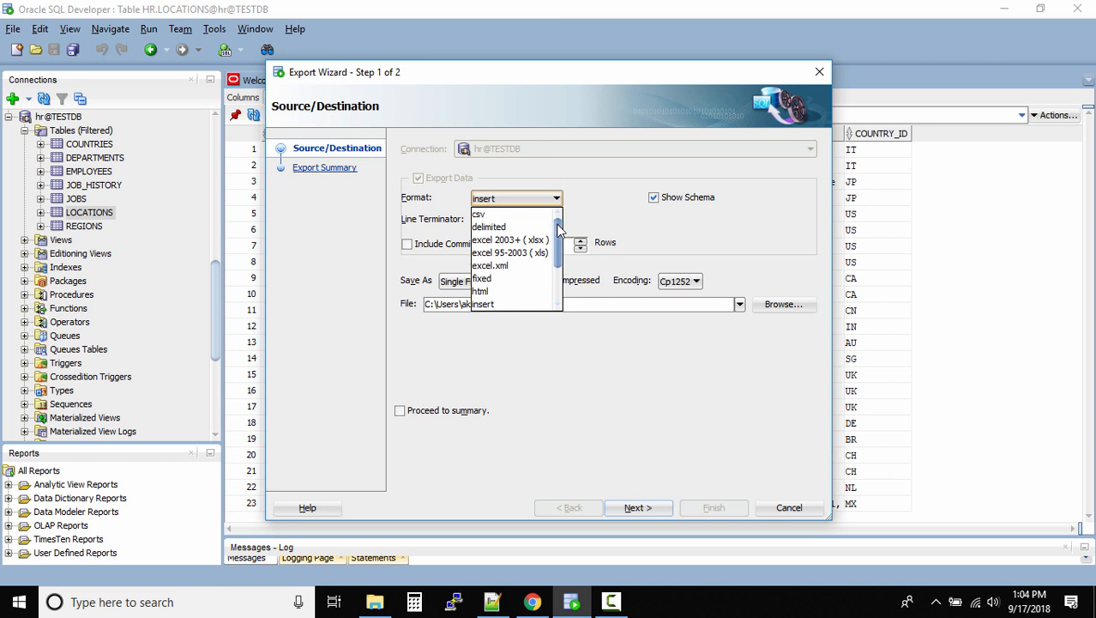
pyautogui.click(478, 214)
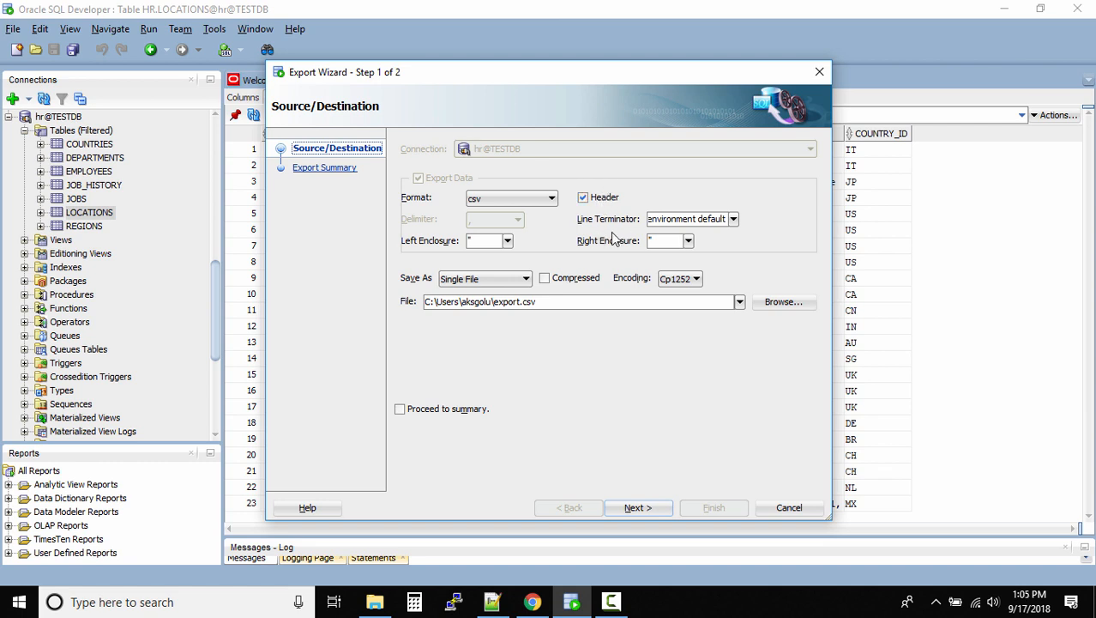
pyautogui.moveTo(756, 224)
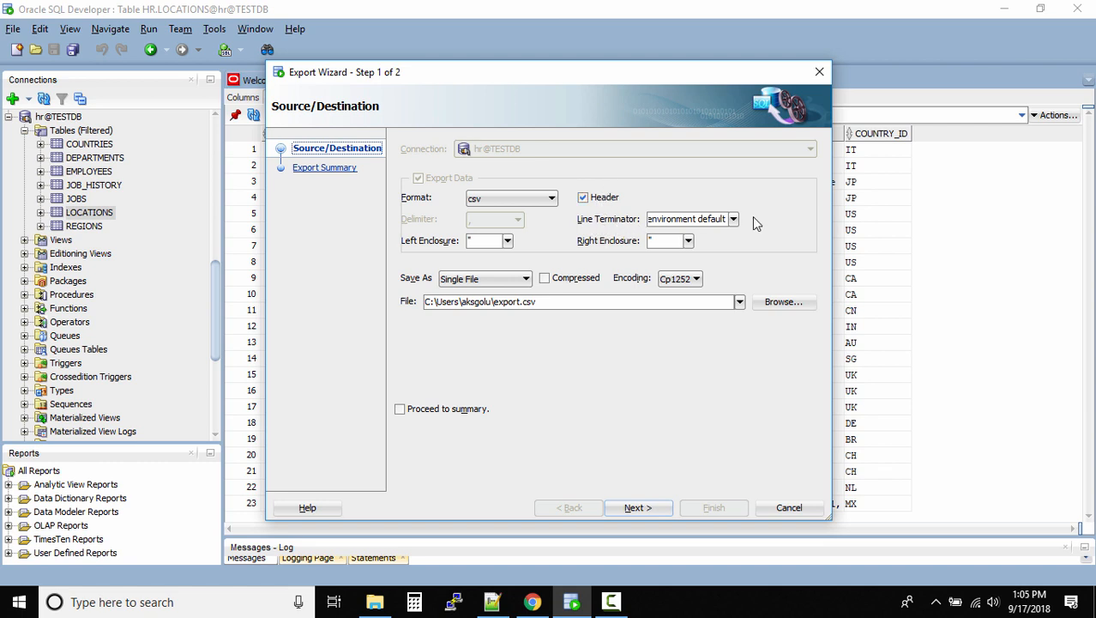
# - Open the line terminator dropdown in the Export Wizard
pyautogui.click(733, 219)
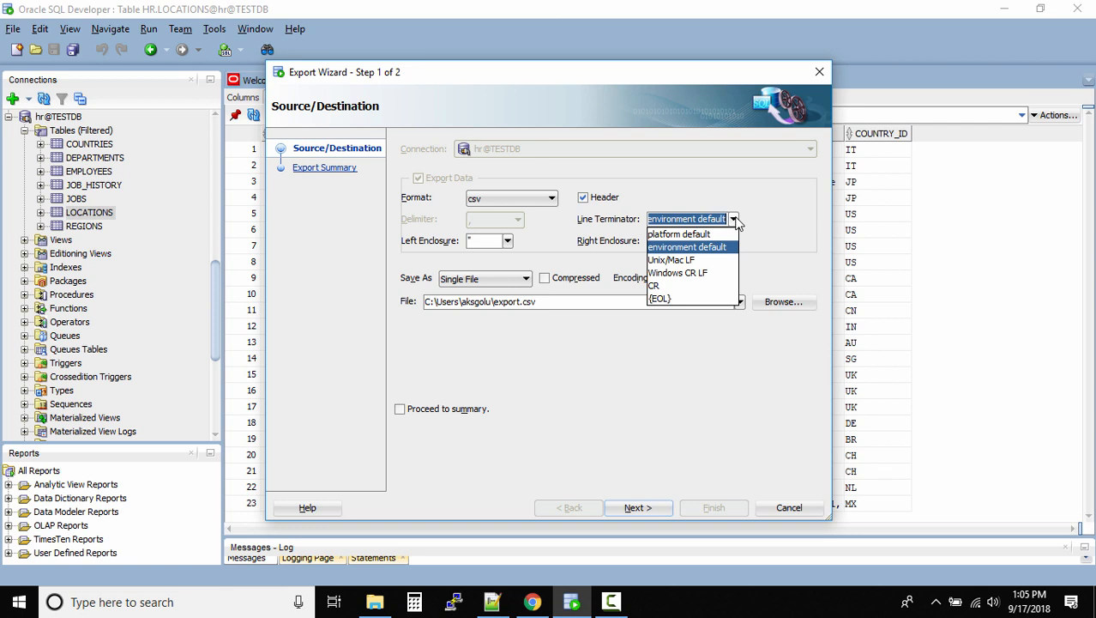
pyautogui.moveTo(789, 217)
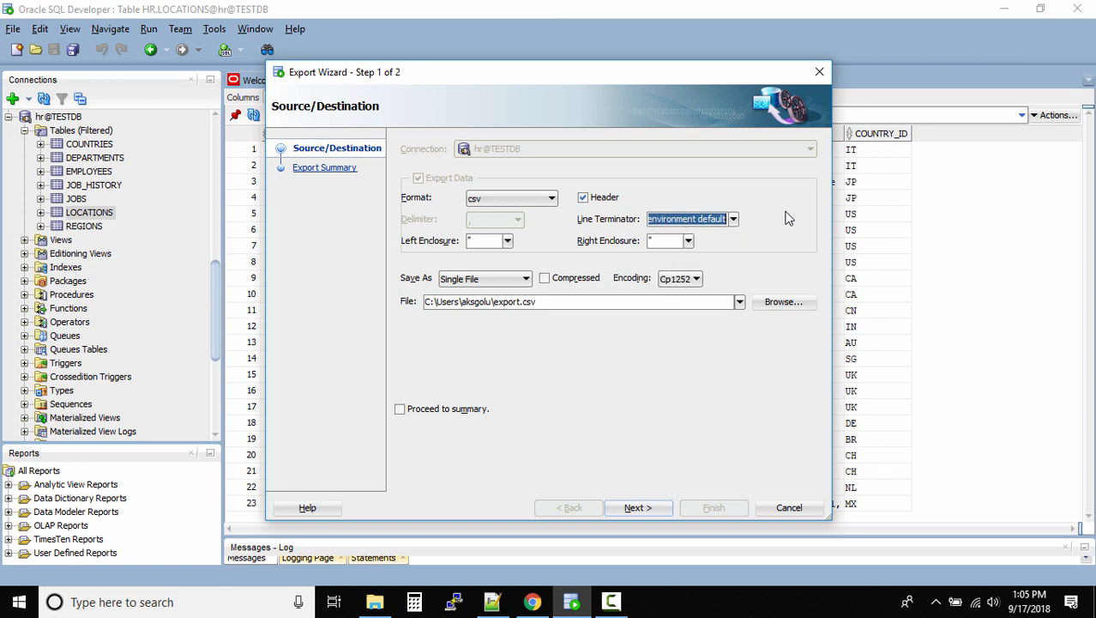
pyautogui.moveTo(481, 212)
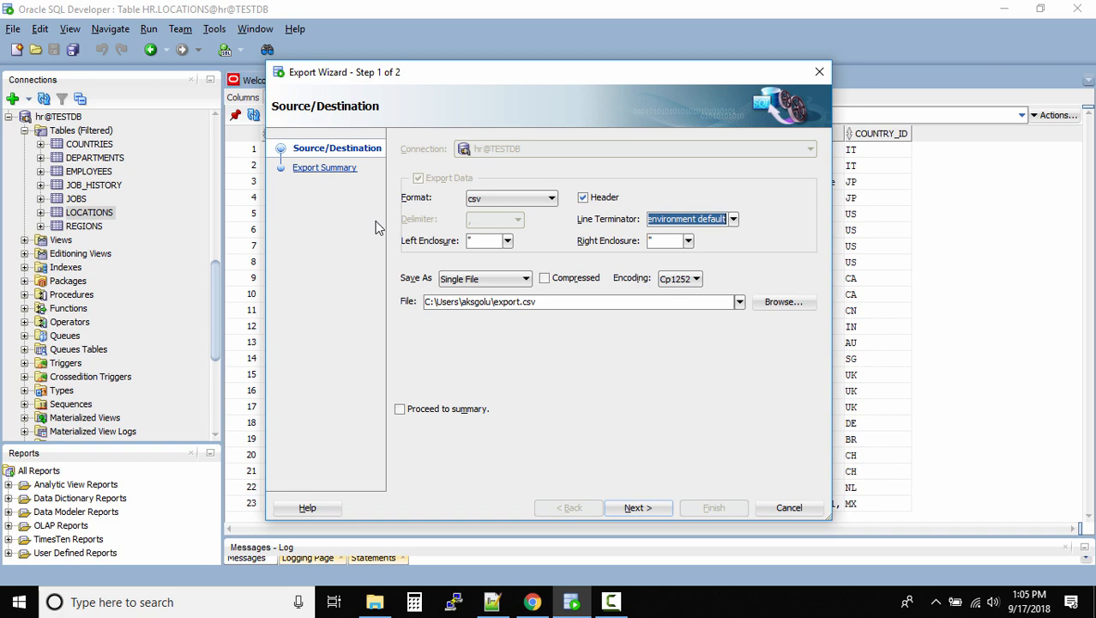
pyautogui.moveTo(478, 317)
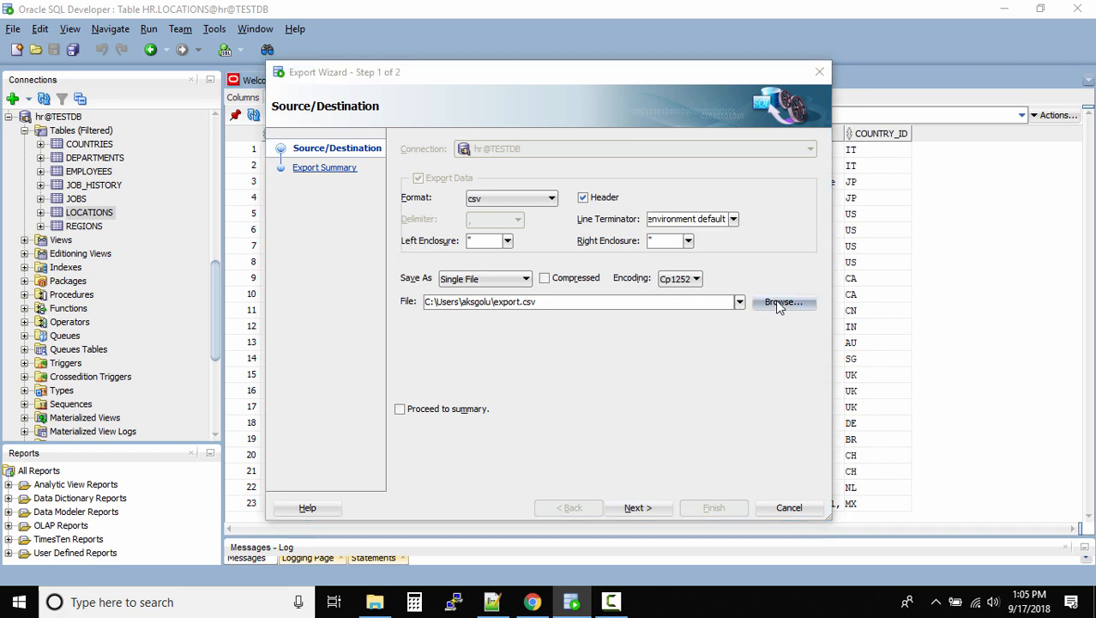
# - Browse to the Desktop and save export.csv there as the export target
pyautogui.click(781, 302)
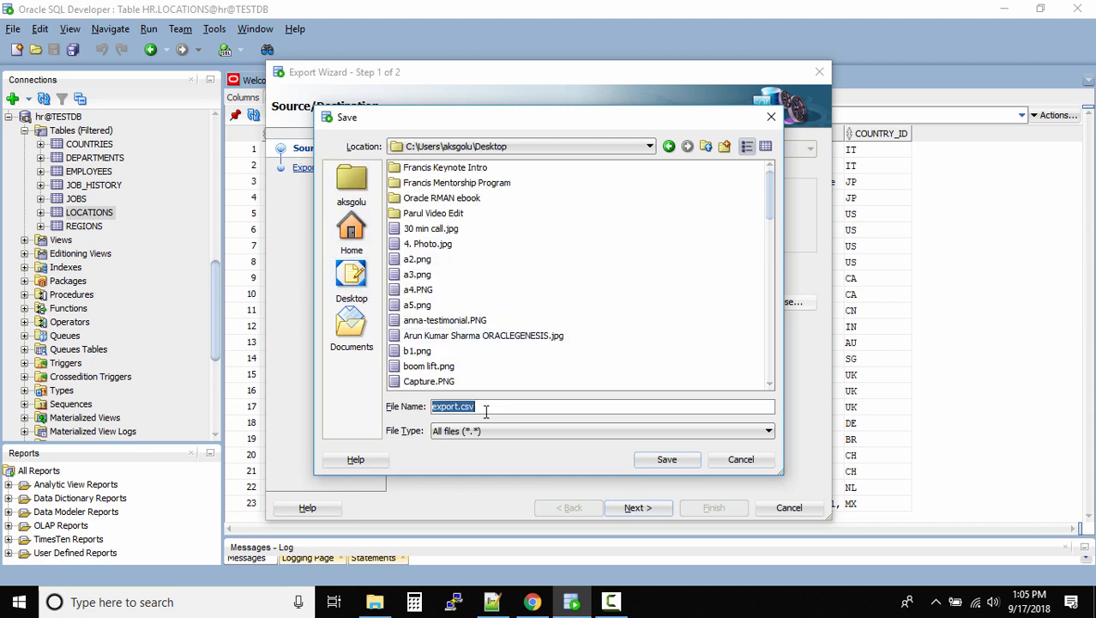
pyautogui.click(666, 459)
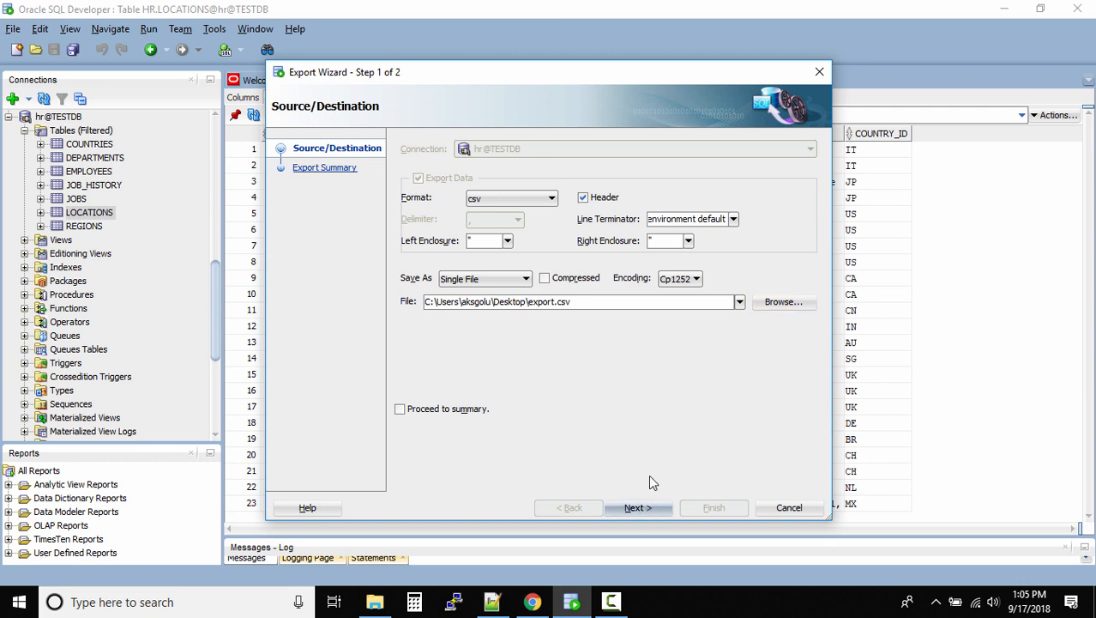
# - Finish the LOCATIONS export and open export.csv from the desktop
pyautogui.click(638, 506)
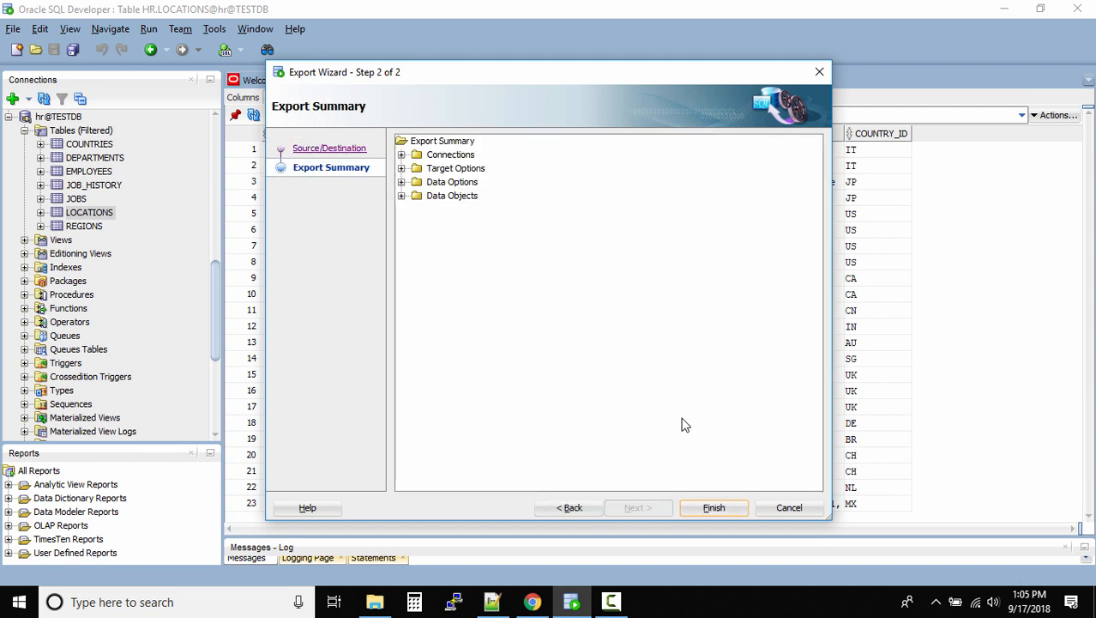
pyautogui.click(713, 507)
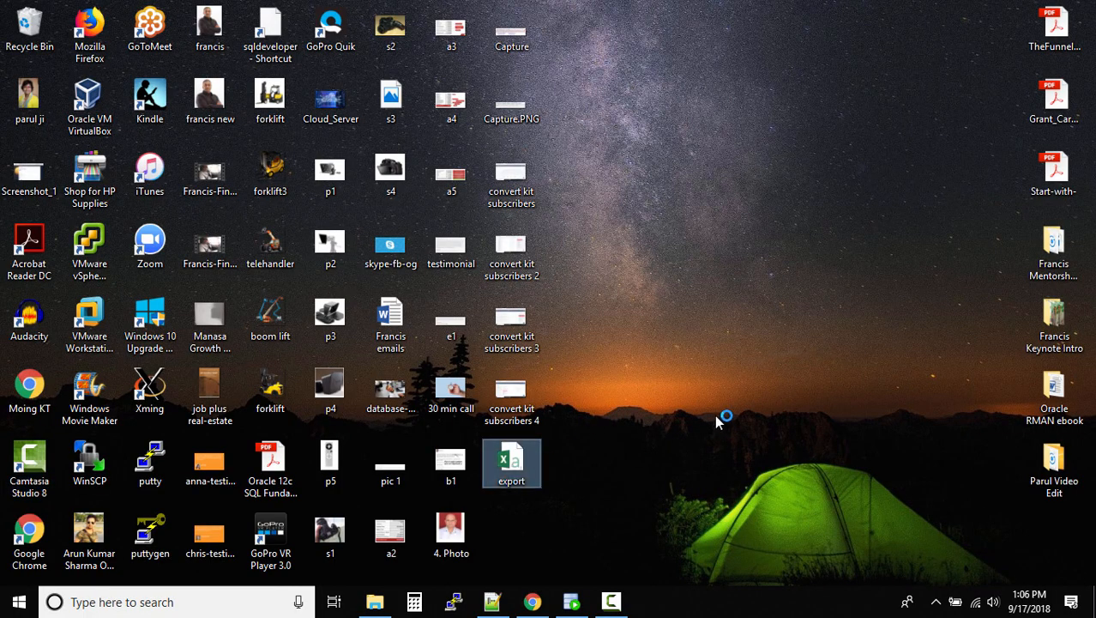
pyautogui.doubleClick(510, 456)
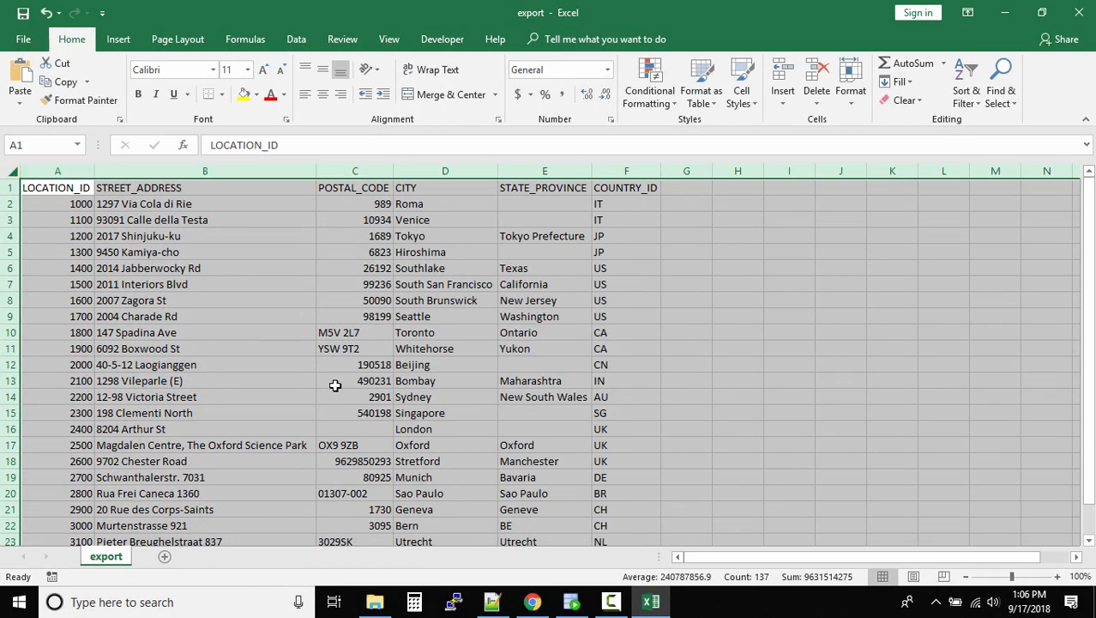
# - Clear the whole-sheet selection to review the six LOCATIONS columns in Excel
pyautogui.click(626, 316)
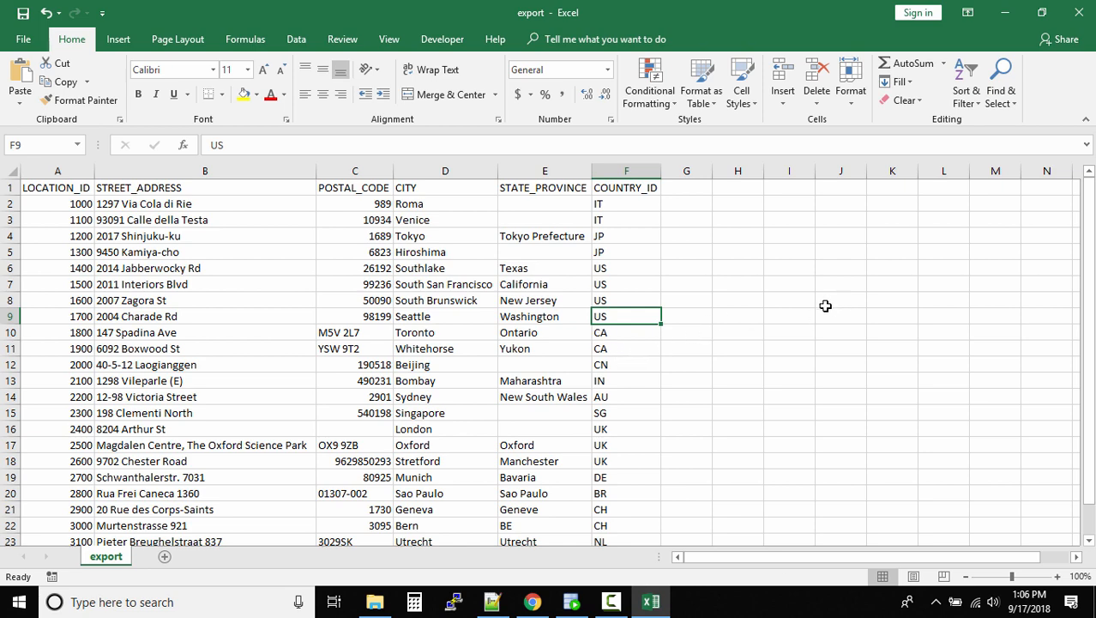
pyautogui.moveTo(1076, 11)
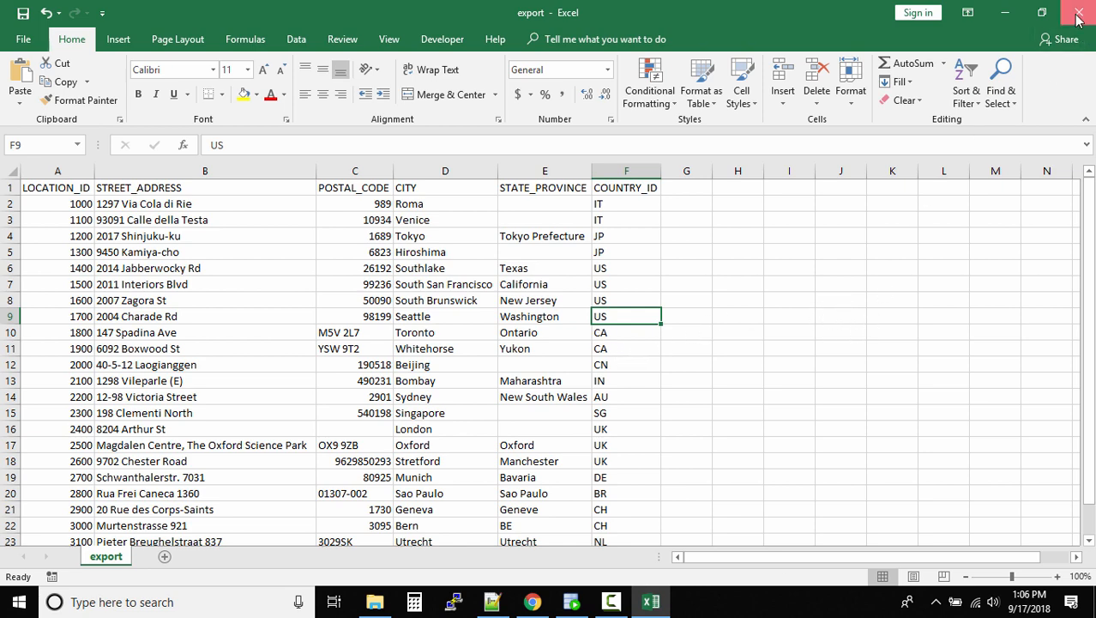
# - Close Excel and open export.csv with Notepad as plain text
pyautogui.click(1079, 11)
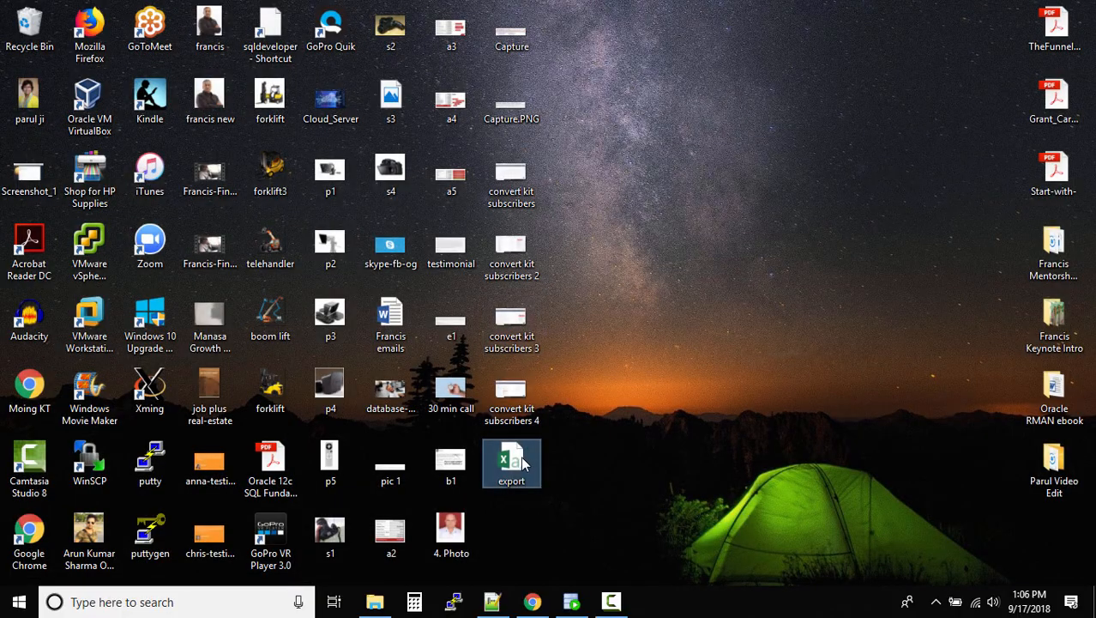
pyautogui.rightClick(510, 463)
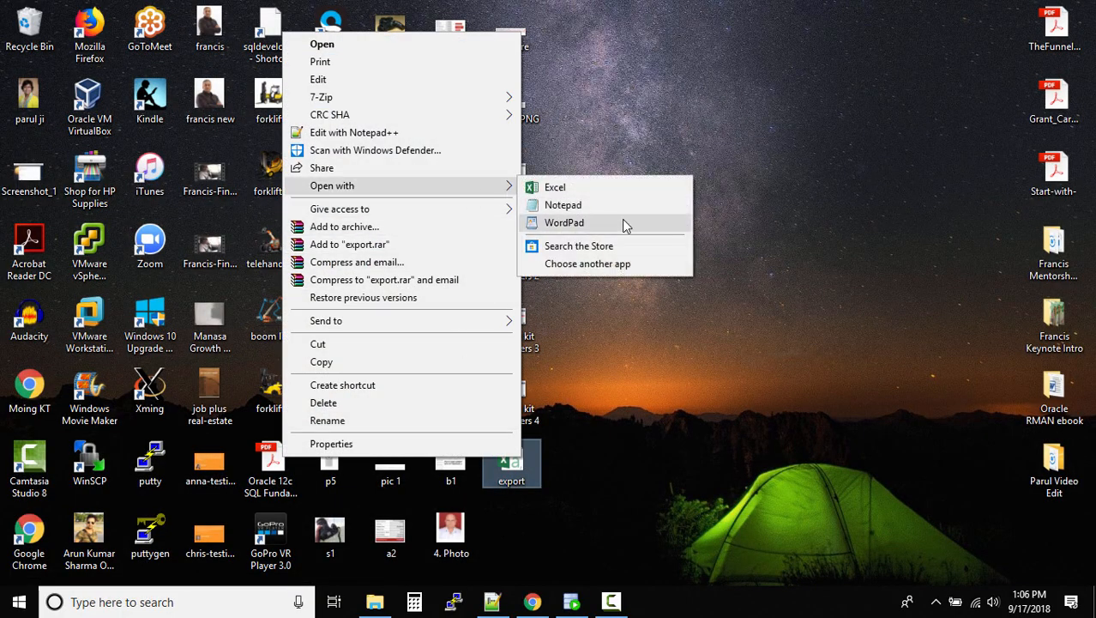
pyautogui.click(563, 204)
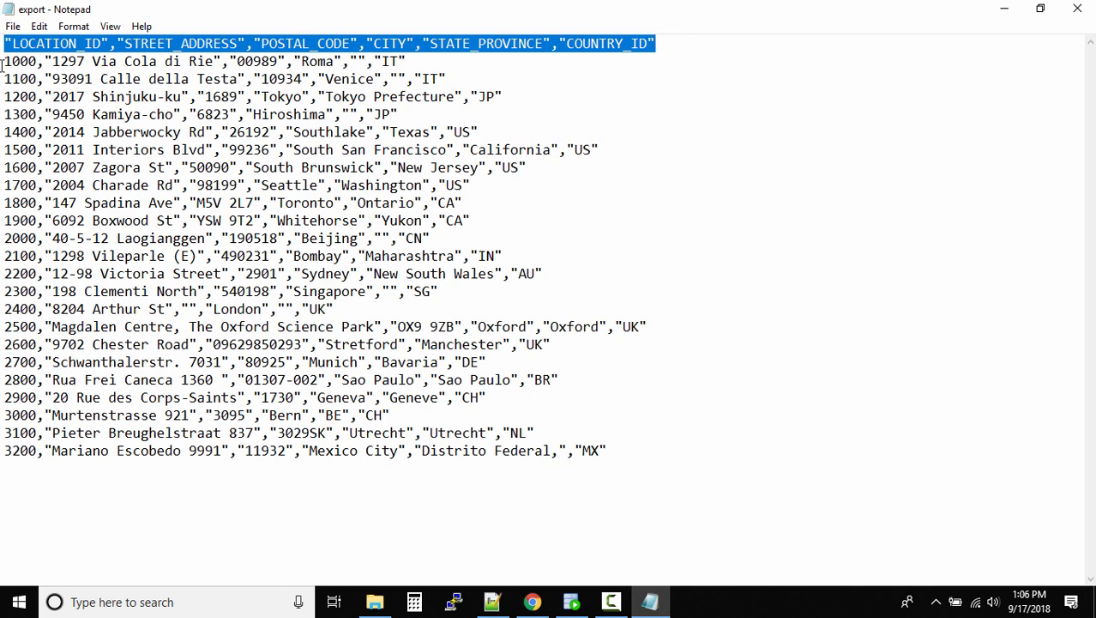
pyautogui.click(38, 61)
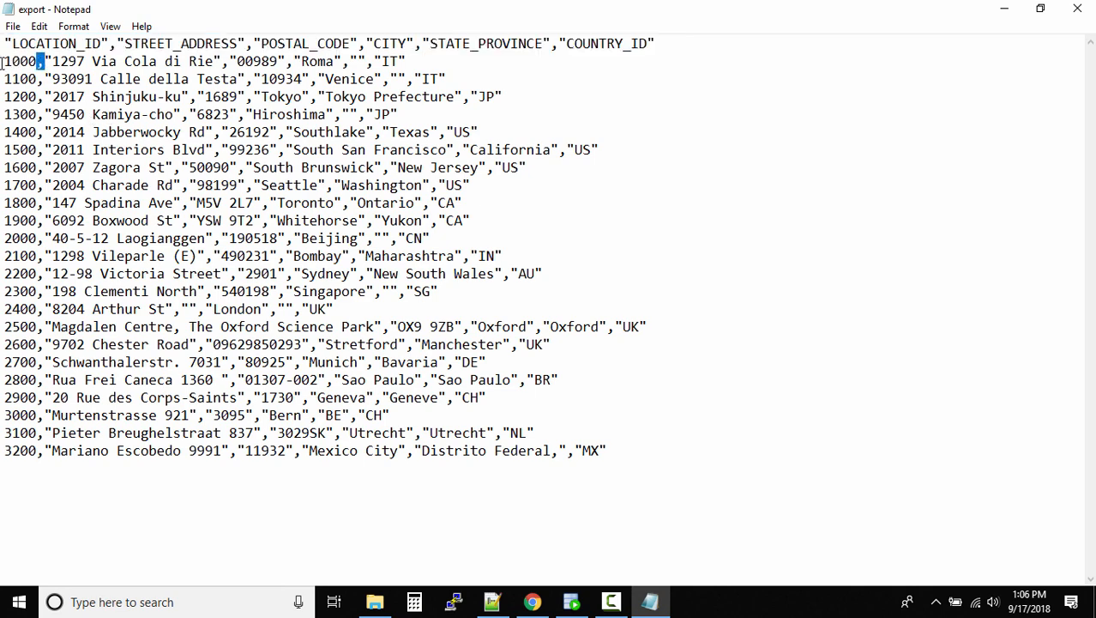
pyautogui.doubleClick(19, 62)
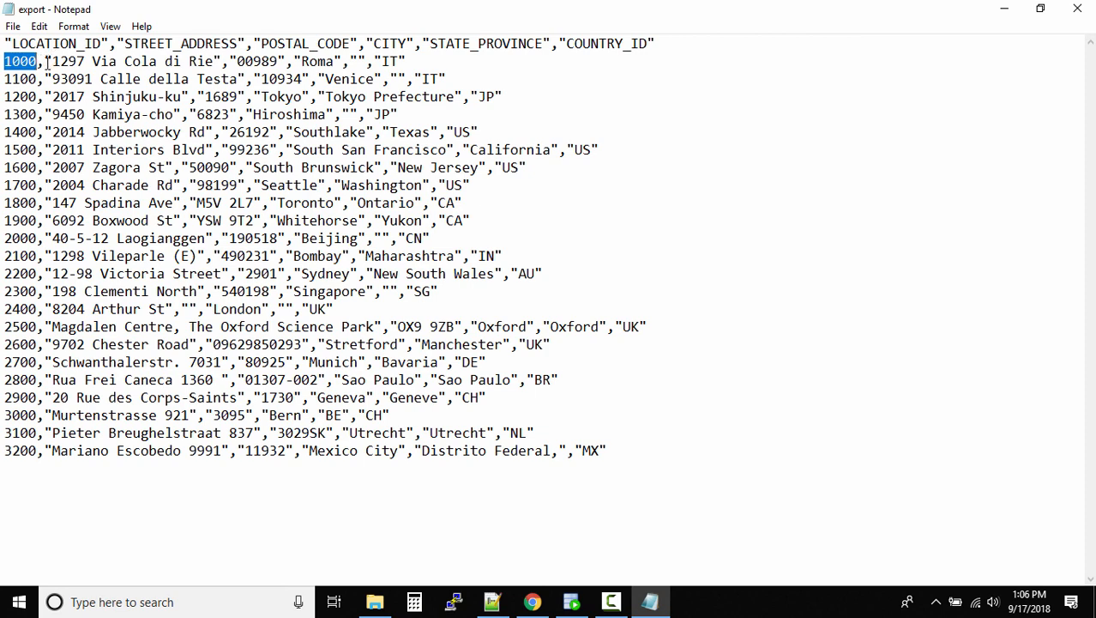
pyautogui.moveTo(47, 61); pyautogui.dragTo(219, 61)
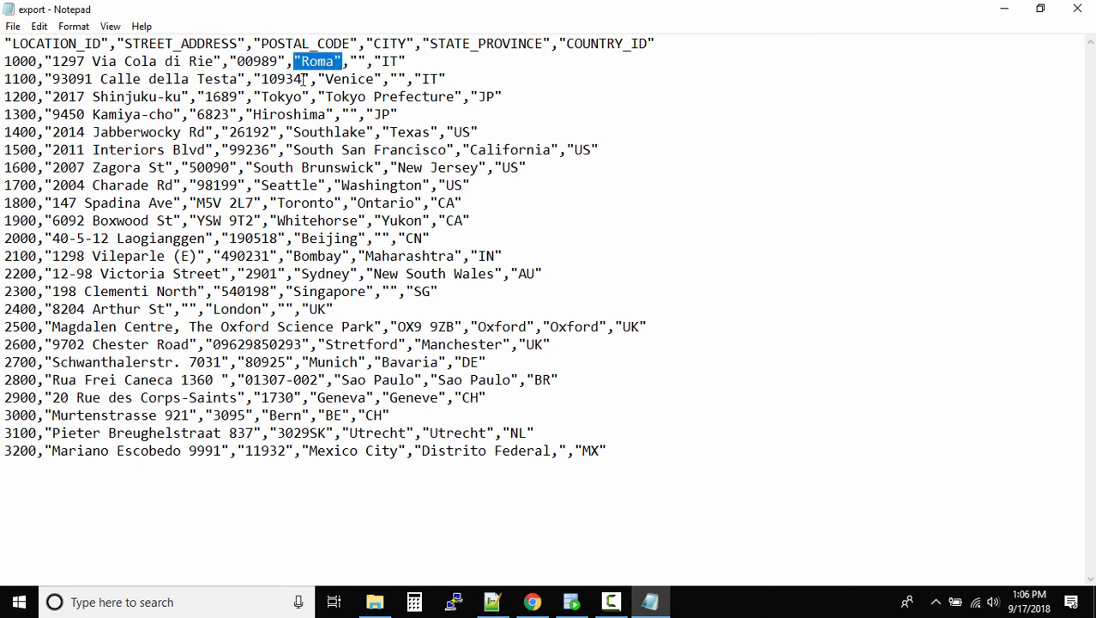
pyautogui.moveTo(482, 49)
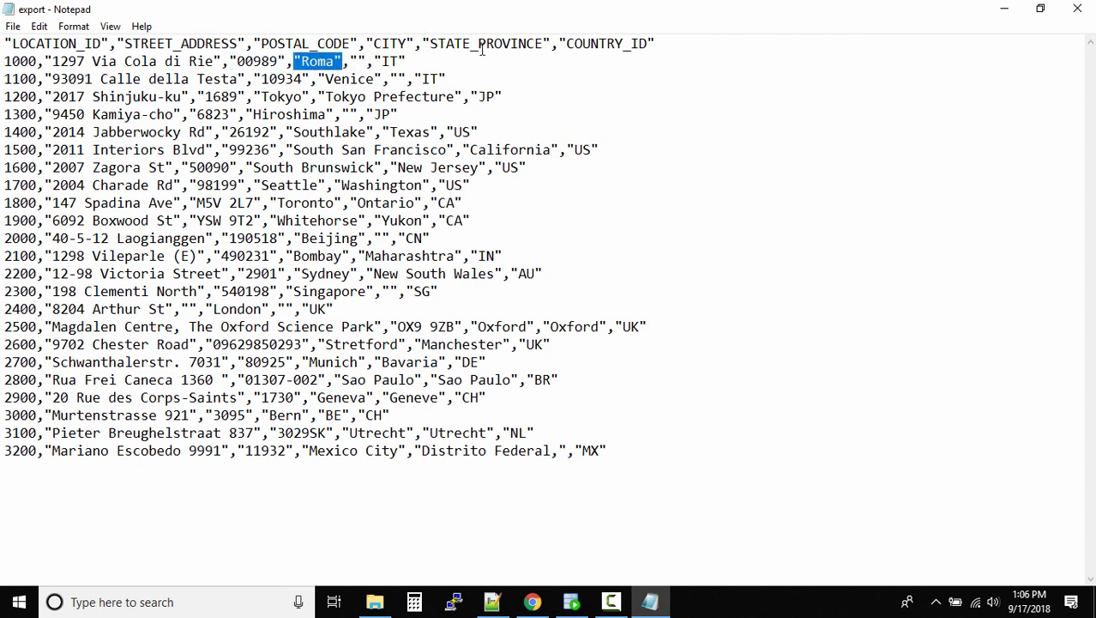
pyautogui.click(363, 58)
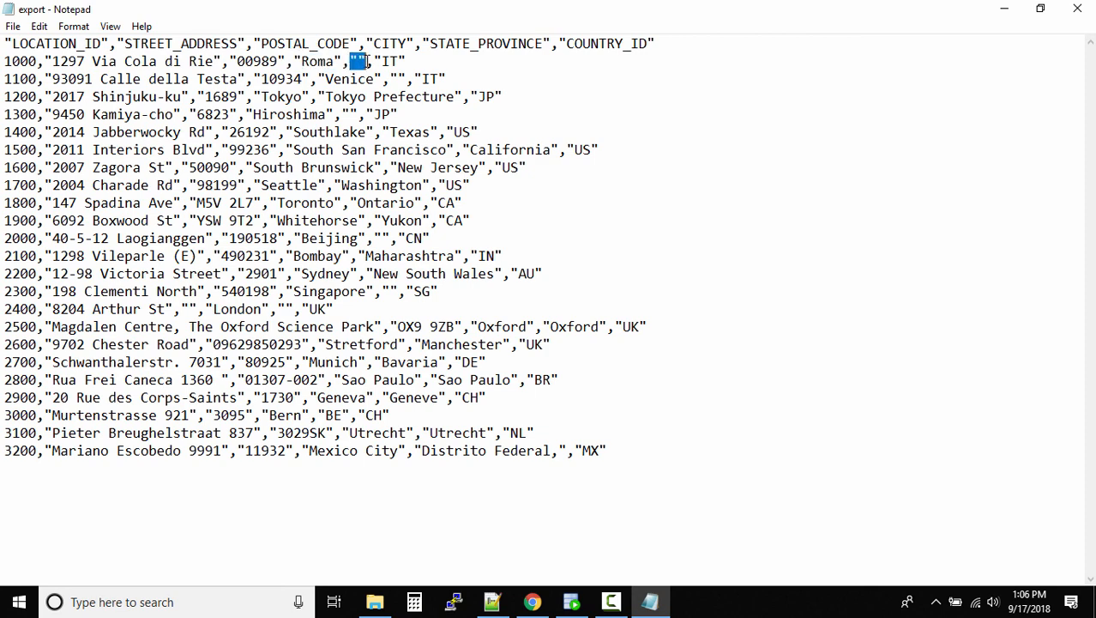
pyautogui.doubleClick(611, 43)
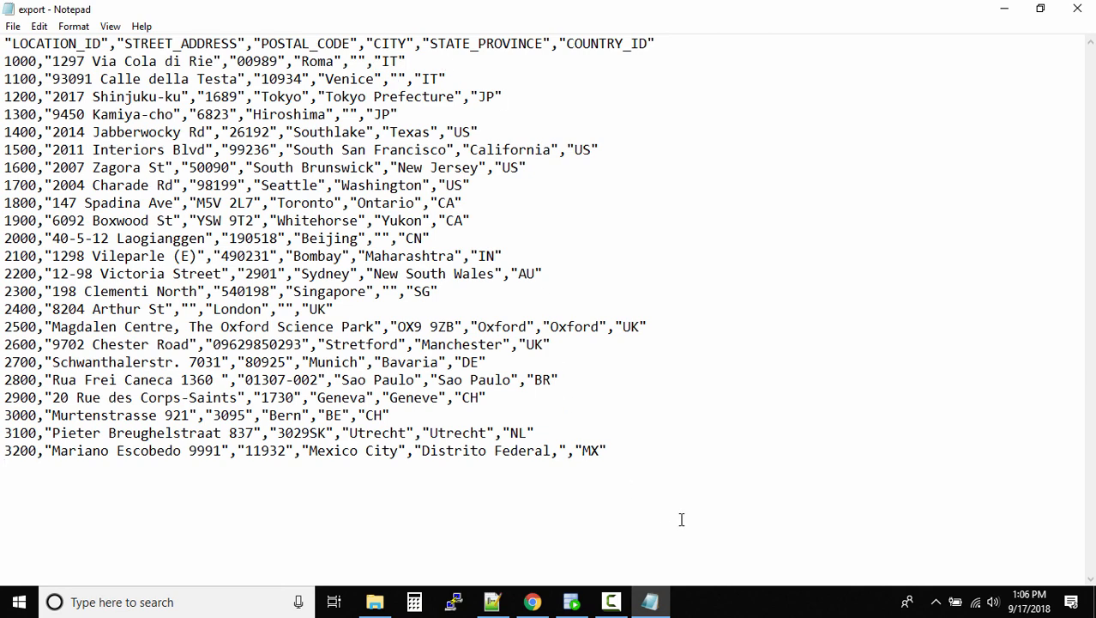
# - Close the exported file in Notepad and return to the LOCATIONS data grid showing (null) fields
pyautogui.press('Enter')
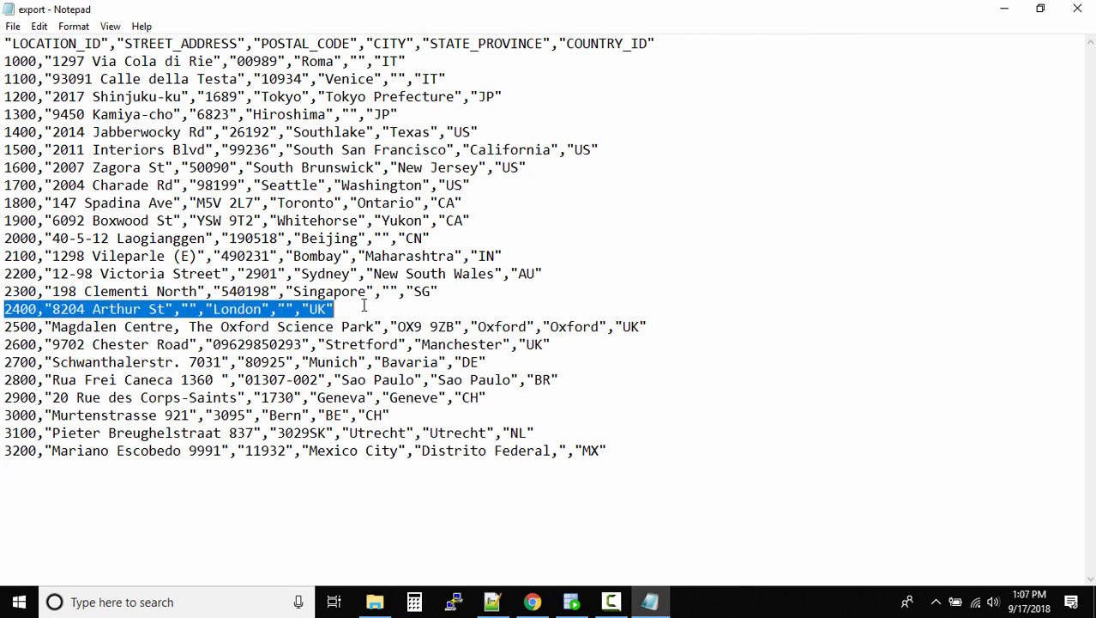
pyautogui.click(382, 308)
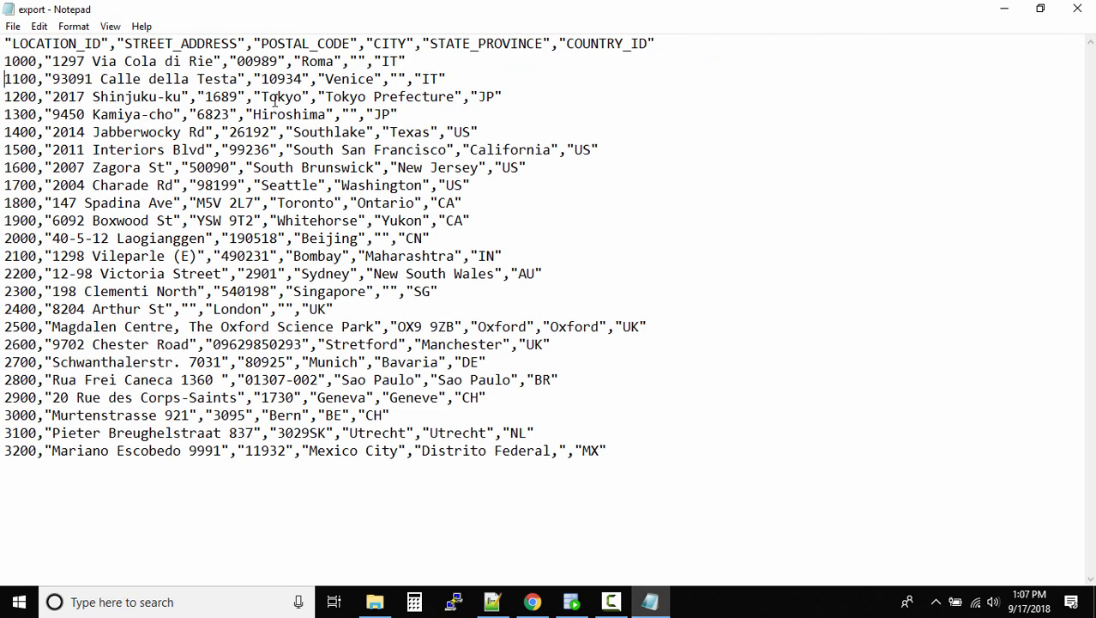
pyautogui.moveTo(859, 72)
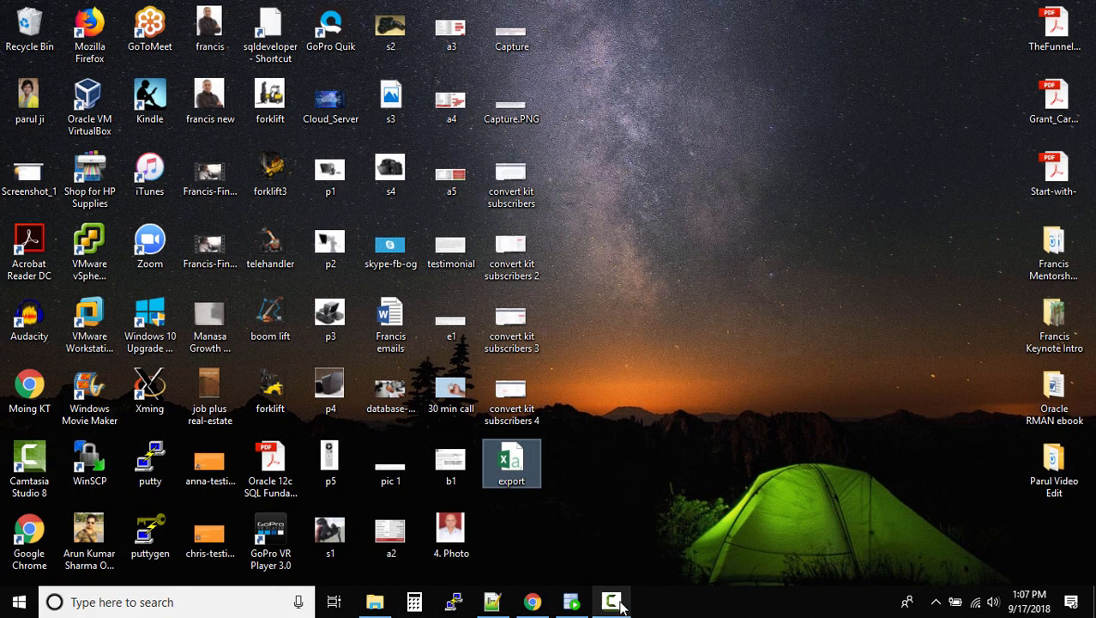
pyautogui.click(610, 602)
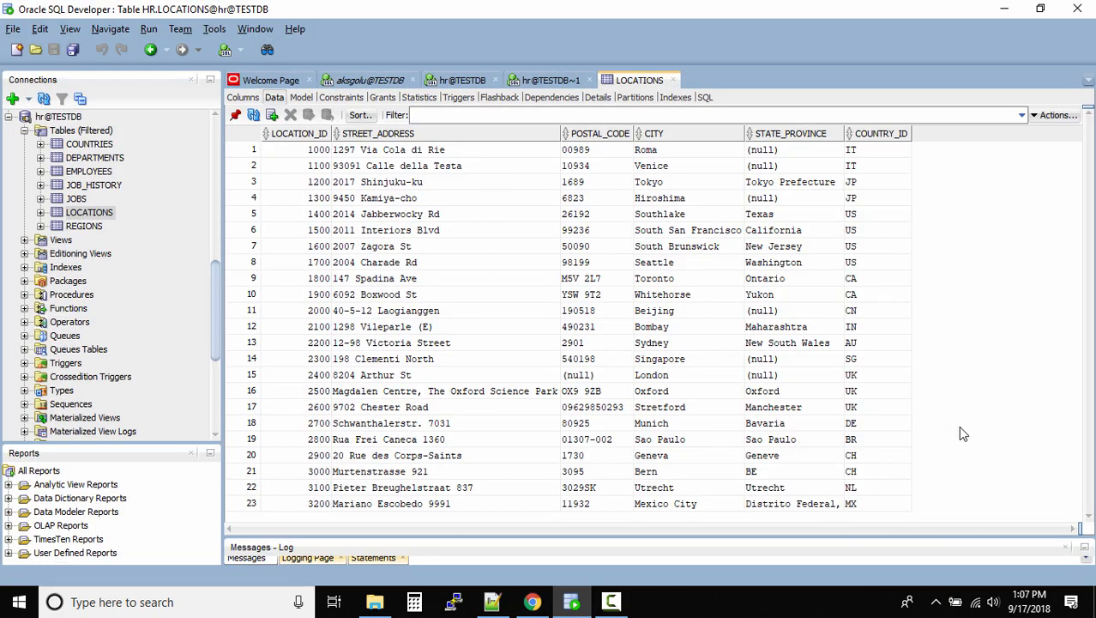